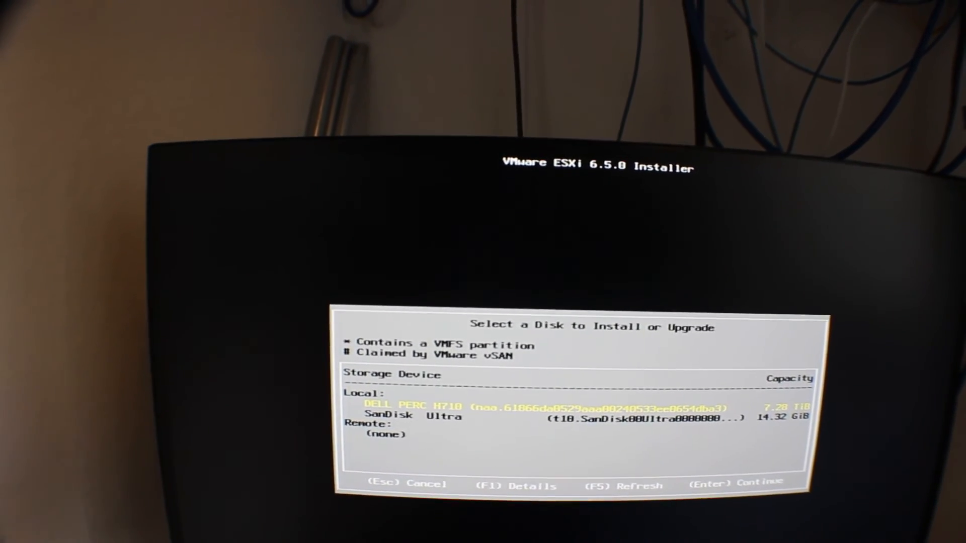
Select the DELL PERC H710 disk as install target and keep the US Default keyboard layout
{"action": "key", "text": "Down"}
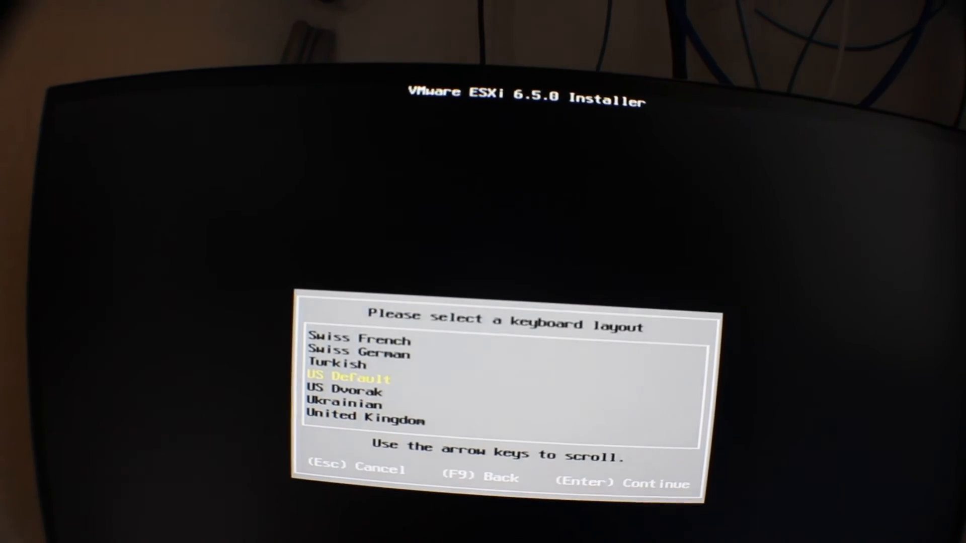
{"action": "key", "text": "Enter"}
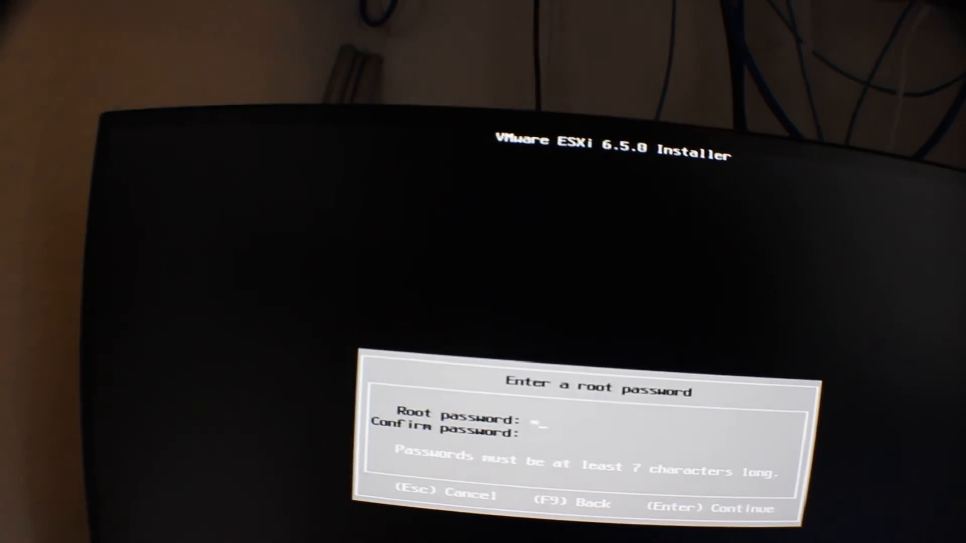